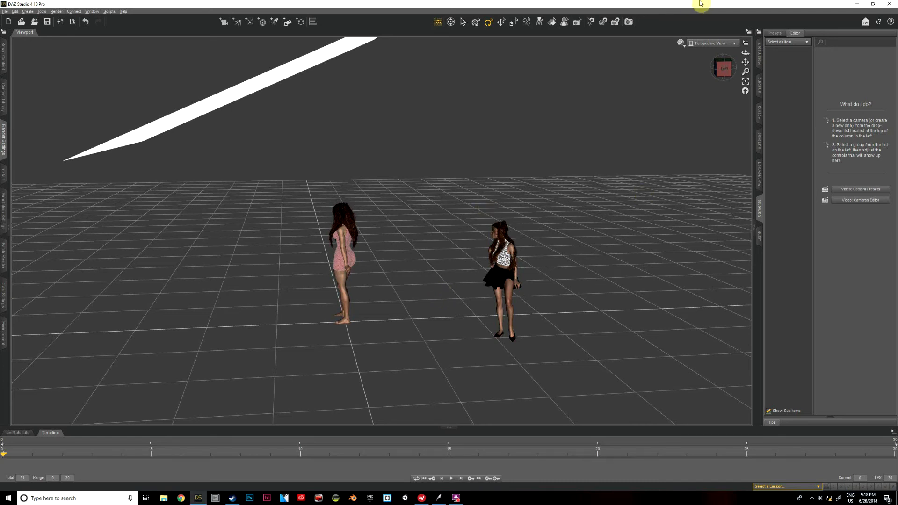
{"action": "mouse_move", "coordinate": [722, 69]}
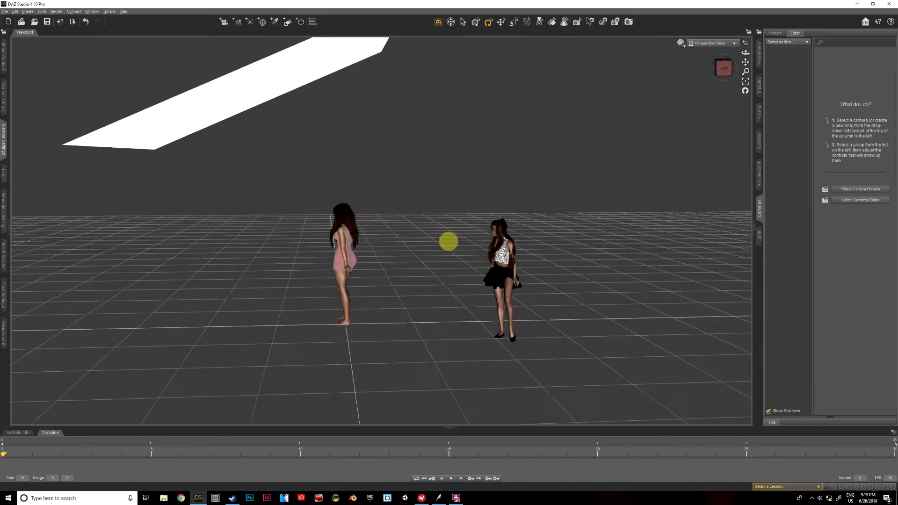
Step: Add a new camera, Camera 1, and view the scene through it
{"action": "left_click_drag", "start_coordinate": [448, 241], "coordinate": [290, 101]}
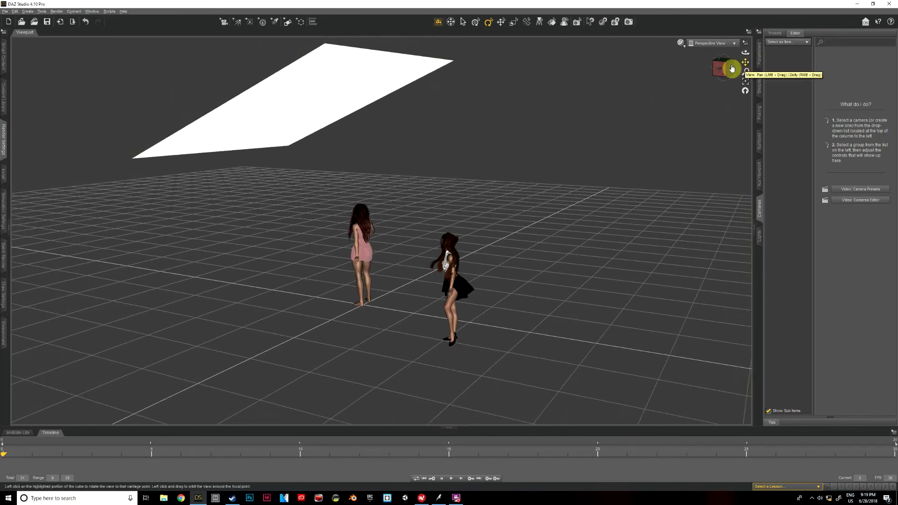
{"action": "mouse_move", "coordinate": [341, 72]}
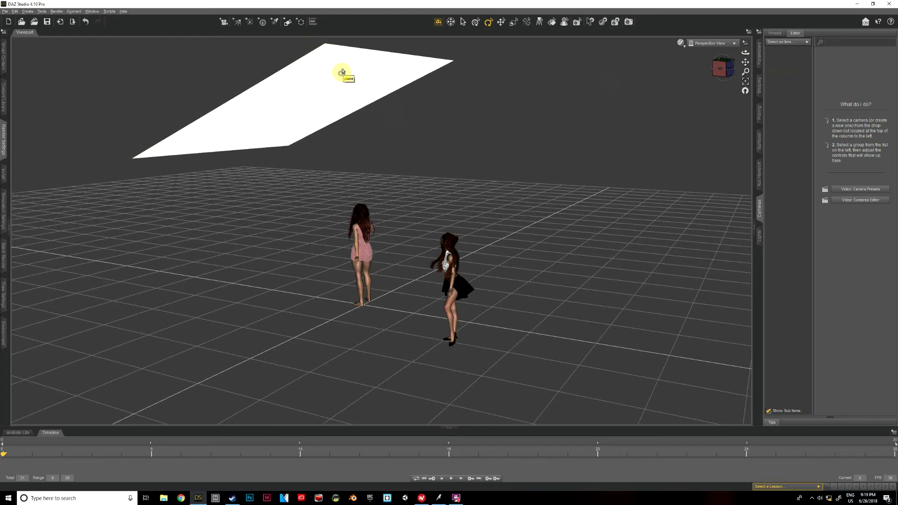
{"action": "mouse_move", "coordinate": [301, 88]}
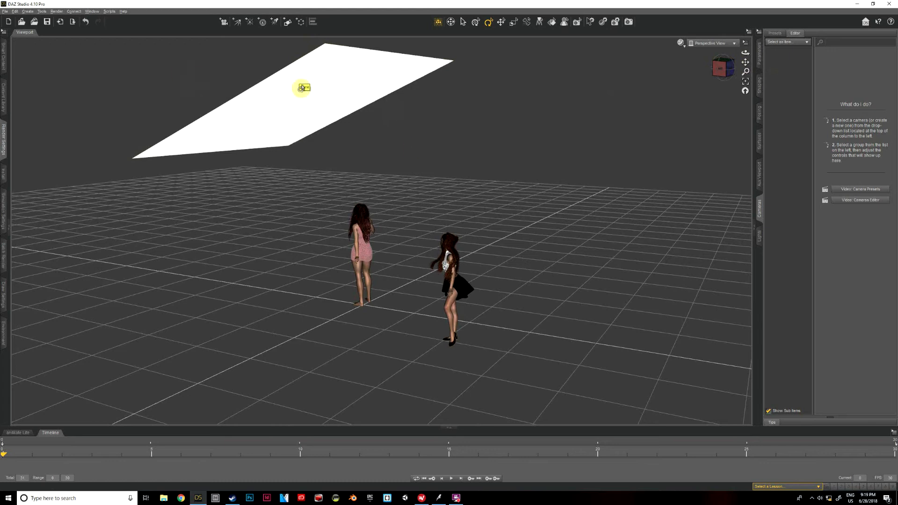
{"action": "mouse_move", "coordinate": [719, 73]}
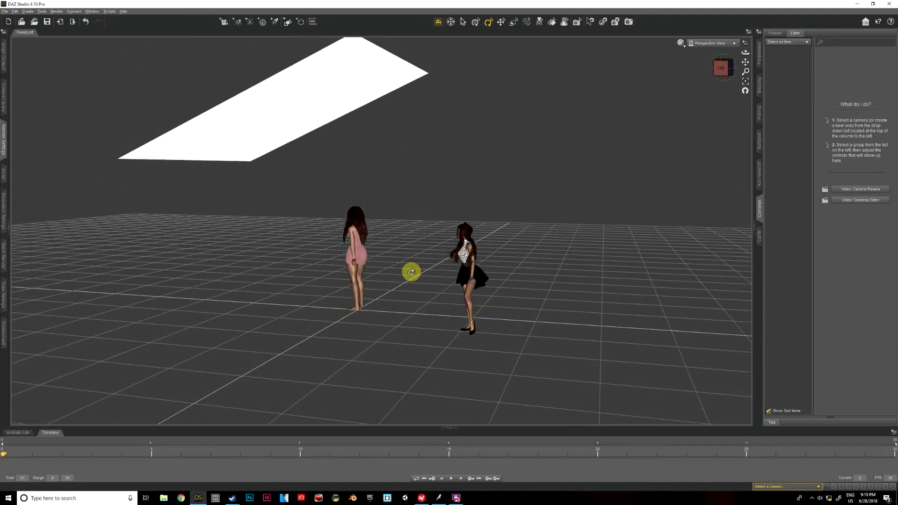
{"action": "mouse_move", "coordinate": [763, 201]}
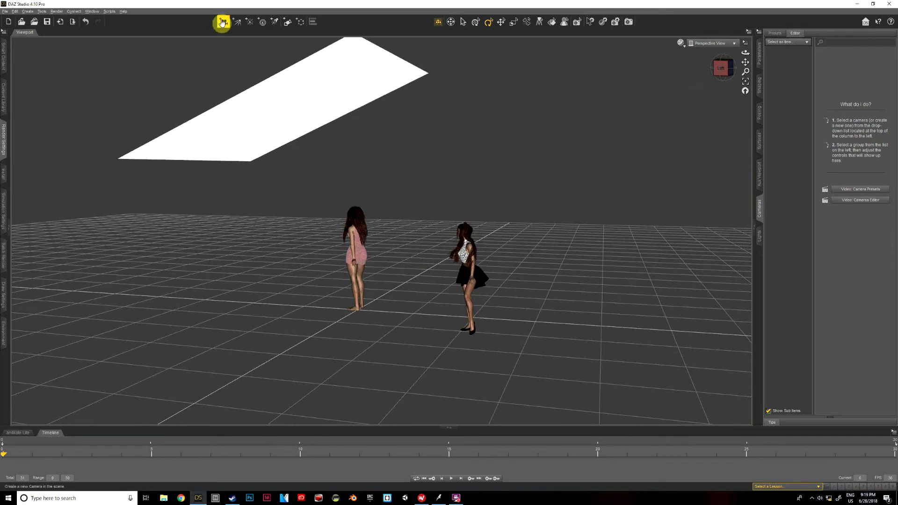
{"action": "left_click", "coordinate": [222, 22]}
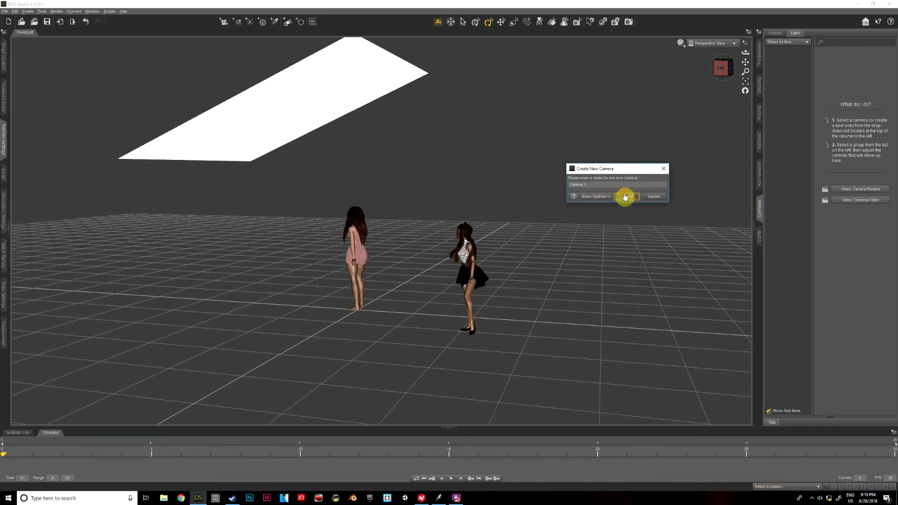
{"action": "left_click", "coordinate": [627, 196]}
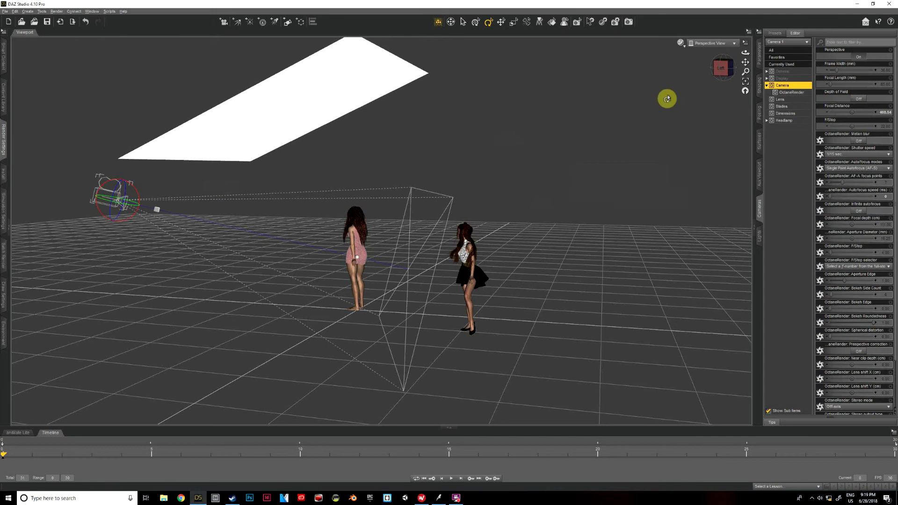
{"action": "mouse_move", "coordinate": [724, 43]}
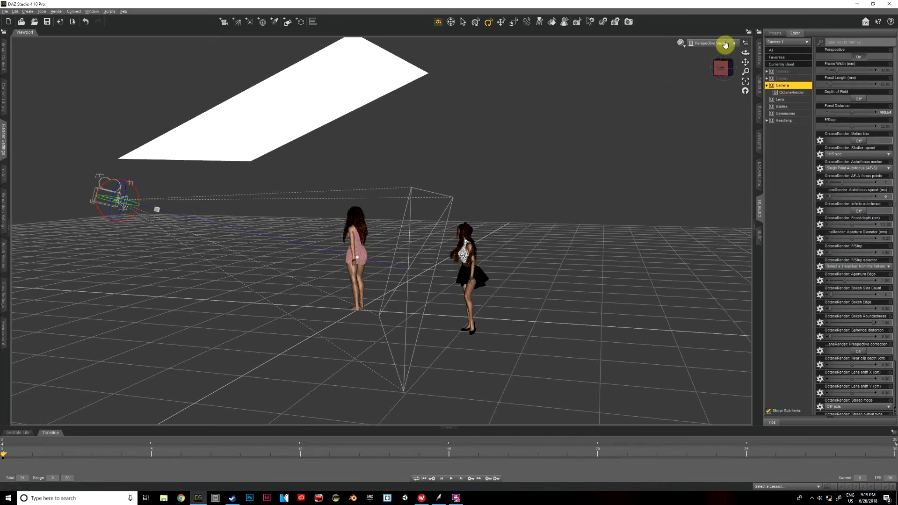
{"action": "left_click", "coordinate": [713, 43]}
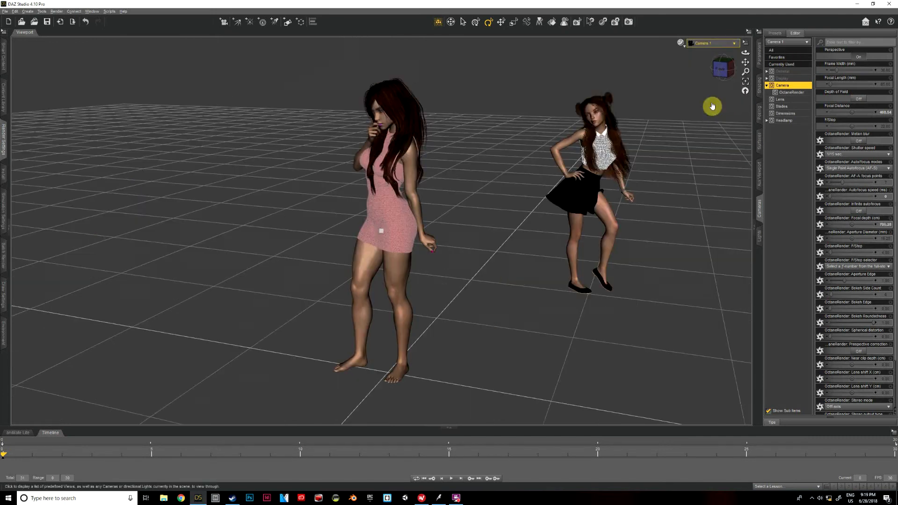
Step: Frame the near figure large in Camera 1 with the far figure behind her
{"action": "left_click_drag", "start_coordinate": [712, 106], "coordinate": [458, 239]}
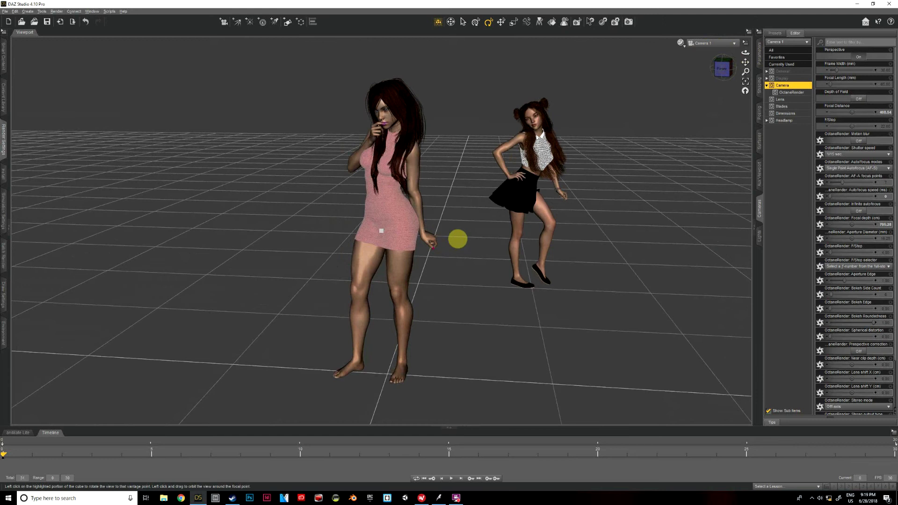
{"action": "left_click_drag", "start_coordinate": [458, 239], "coordinate": [629, 150]}
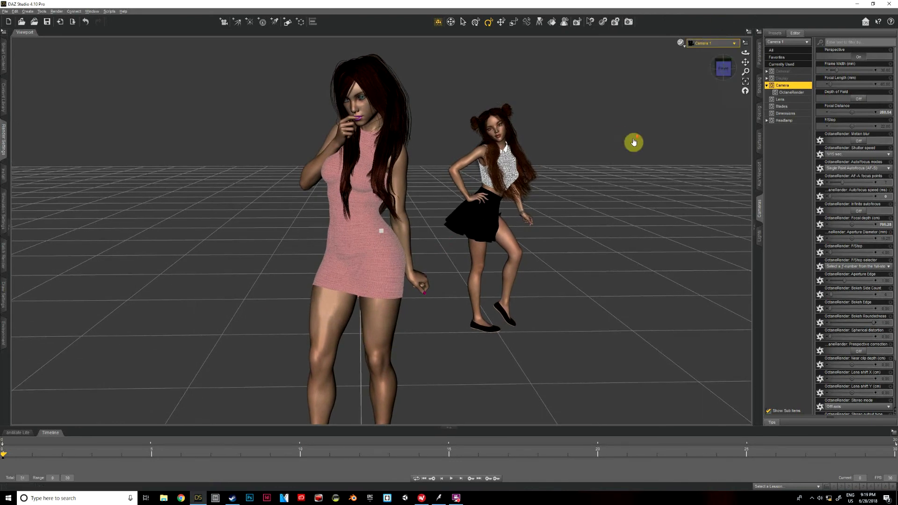
{"action": "left_click_drag", "start_coordinate": [633, 142], "coordinate": [447, 248]}
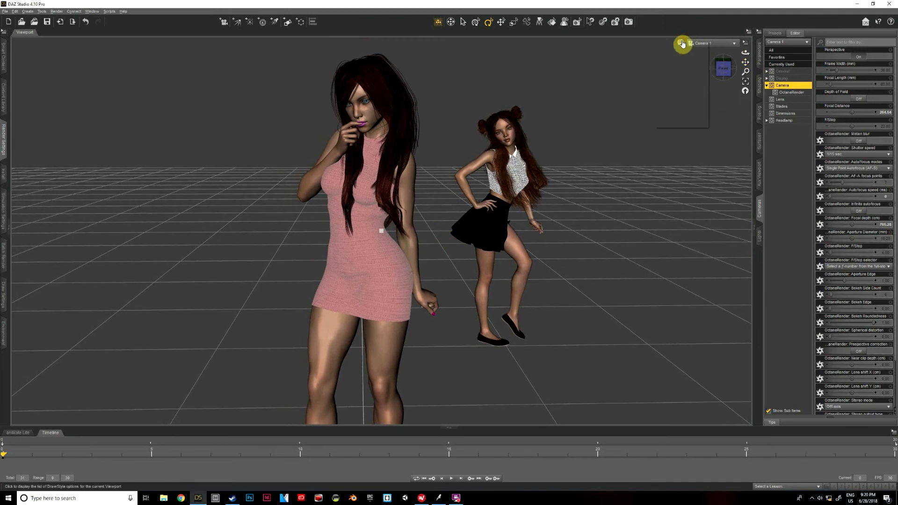
Step: Switch the viewport to NVIDIA Iray, then view the scene from outside Camera 1
{"action": "left_click", "coordinate": [682, 44]}
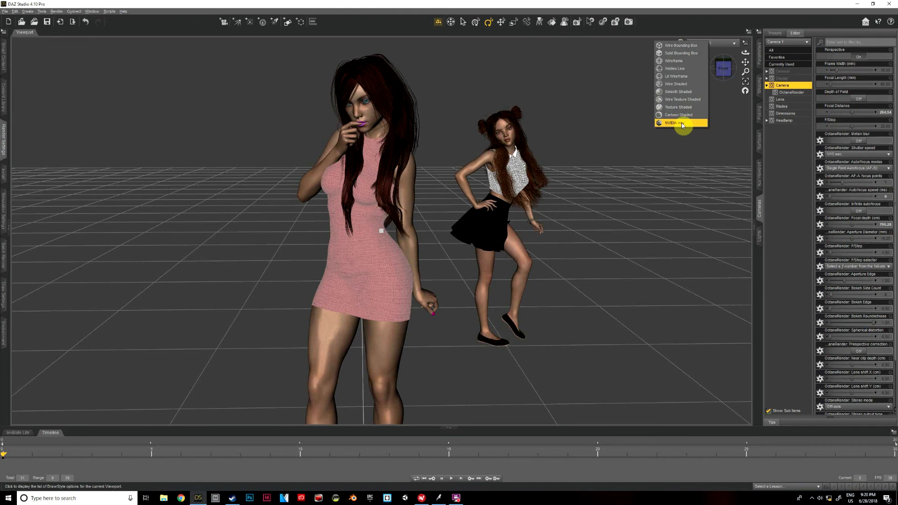
{"action": "left_click", "coordinate": [681, 123]}
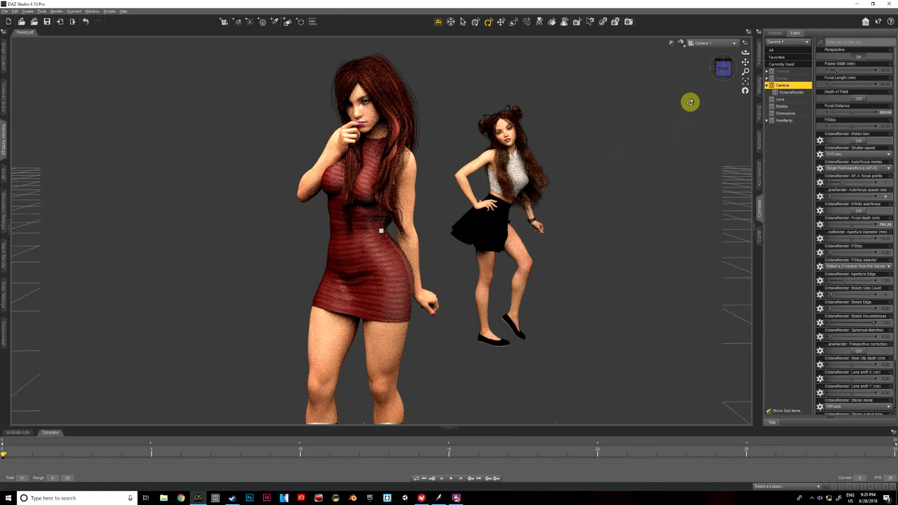
{"action": "mouse_move", "coordinate": [722, 72]}
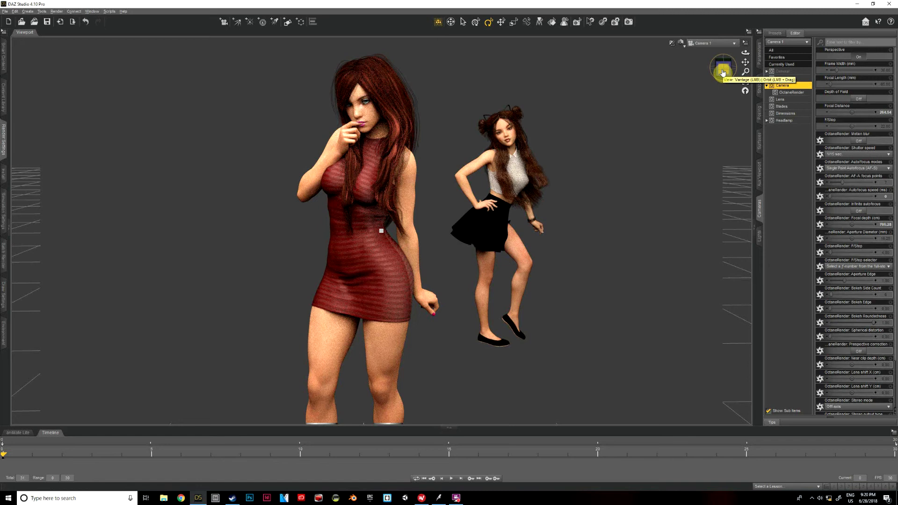
{"action": "left_click", "coordinate": [680, 43]}
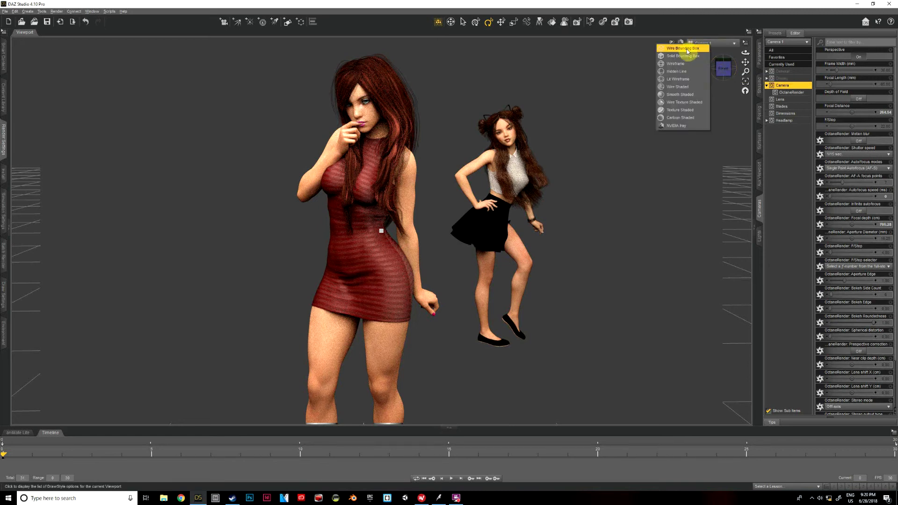
{"action": "left_click", "coordinate": [676, 63]}
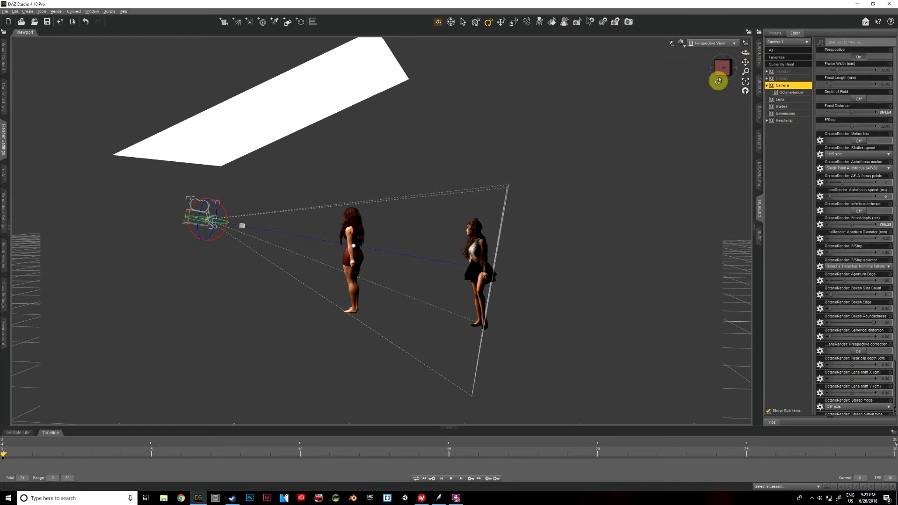
{"action": "mouse_move", "coordinate": [721, 68]}
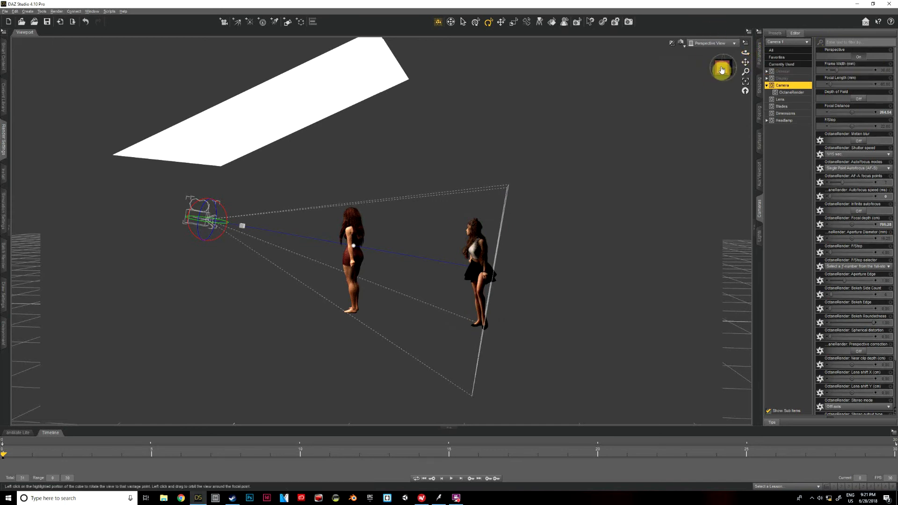
{"action": "mouse_move", "coordinate": [758, 209]}
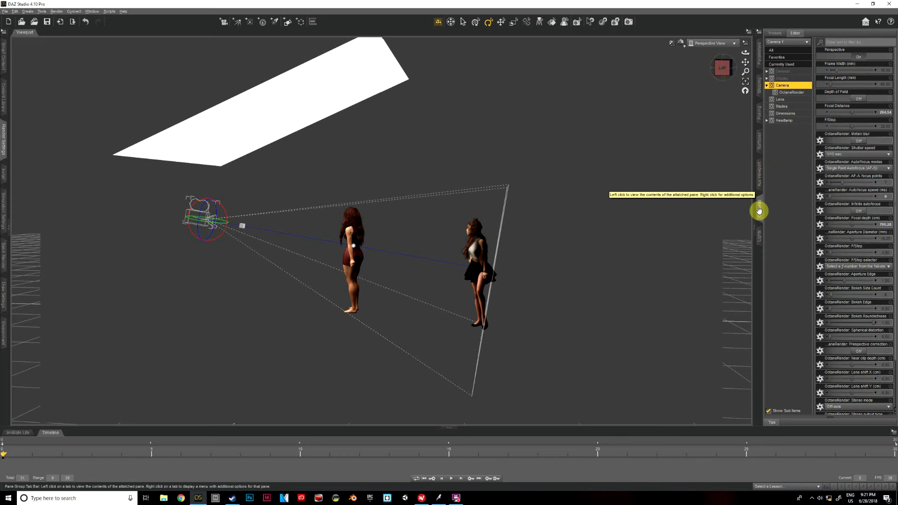
{"action": "left_click", "coordinate": [788, 42]}
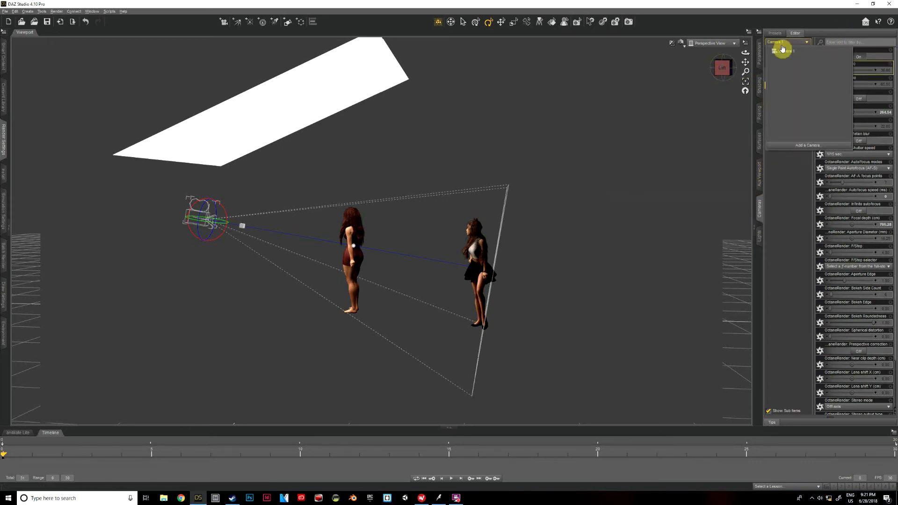
{"action": "left_click", "coordinate": [781, 50]}
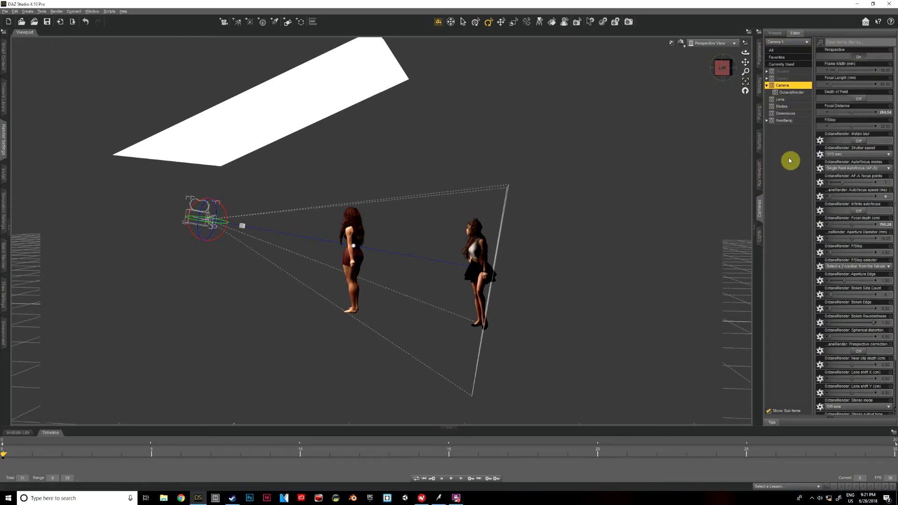
{"action": "mouse_move", "coordinate": [795, 120]}
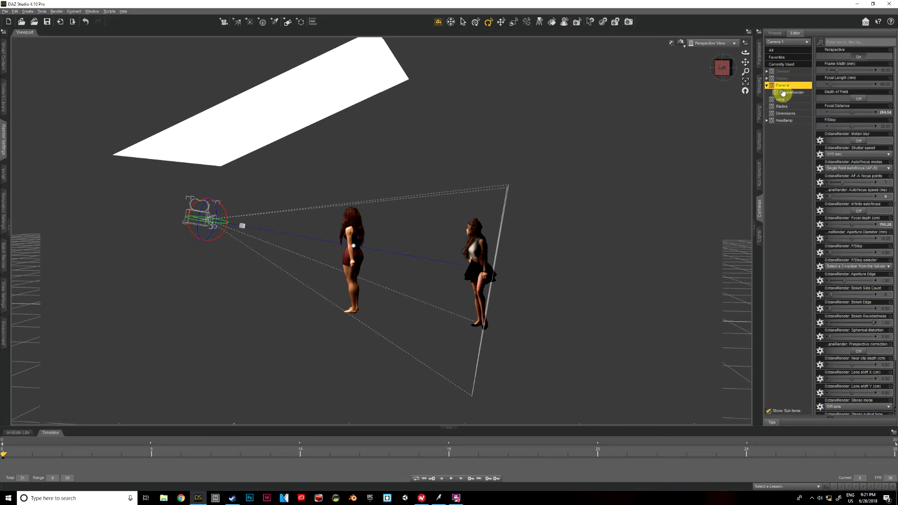
{"action": "left_click", "coordinate": [782, 72]}
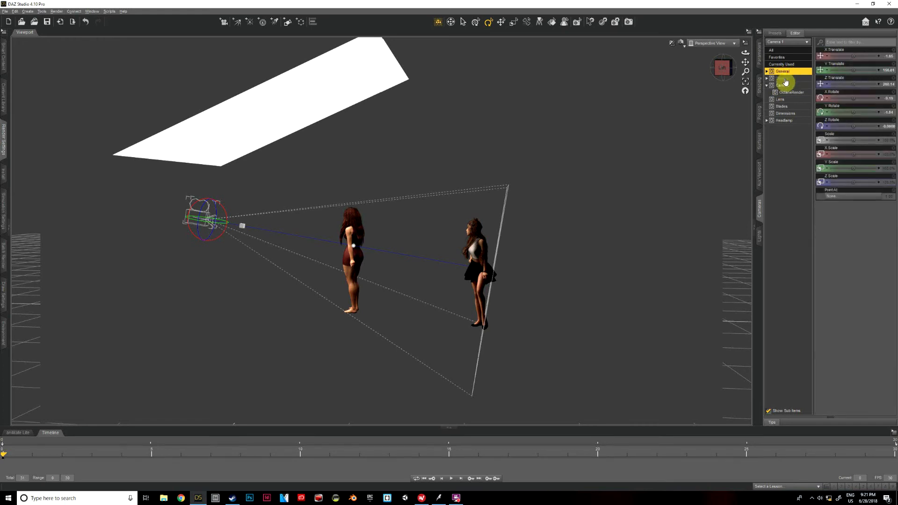
{"action": "left_click", "coordinate": [784, 120]}
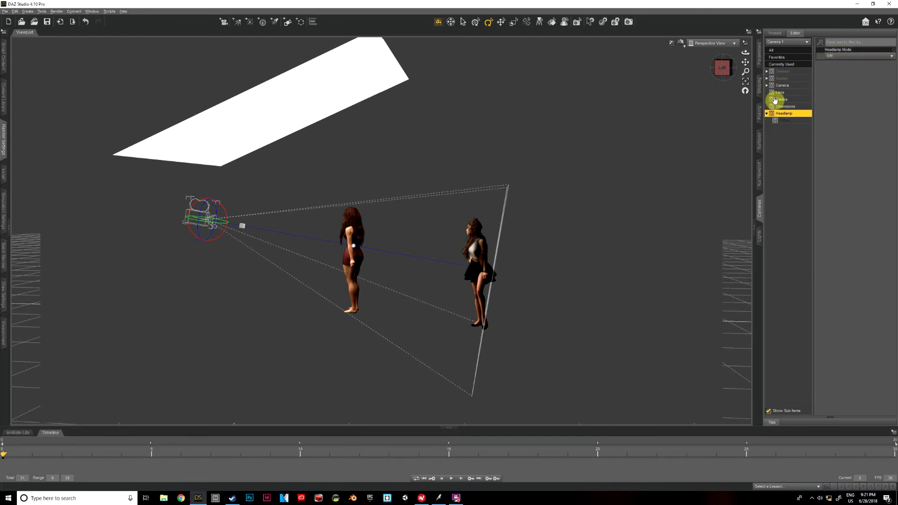
{"action": "left_click", "coordinate": [783, 86]}
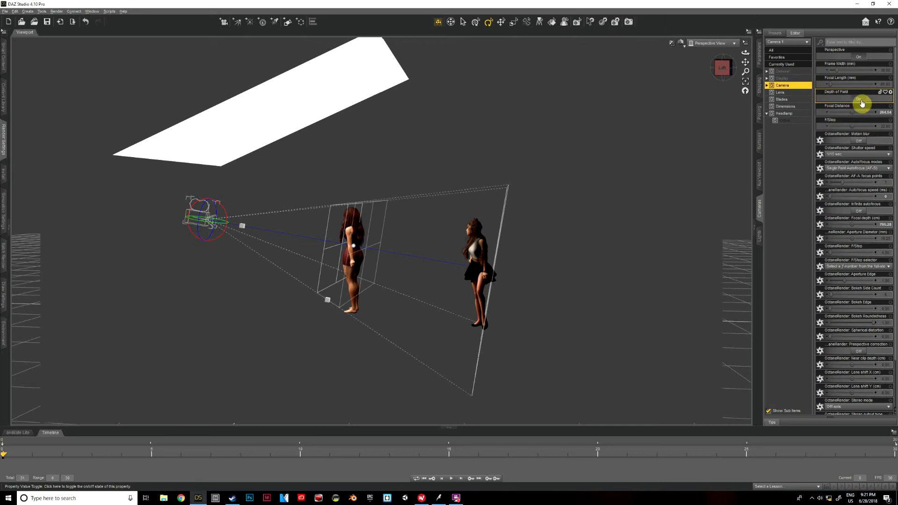
Step: Turn on Depth of Field for Camera 1
{"action": "left_click", "coordinate": [862, 103]}
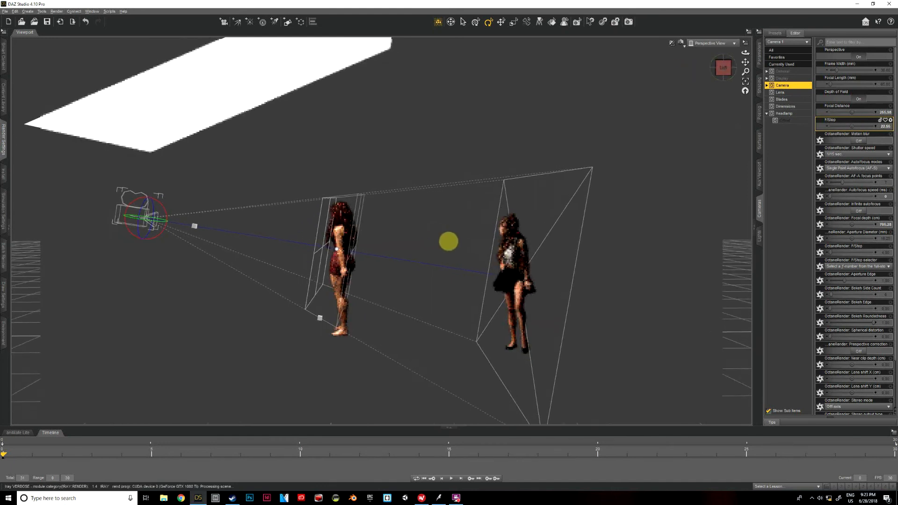
Step: Switch the viewport view to Camera 1 to see the Iray depth-of-field blur
{"action": "left_click", "coordinate": [712, 43]}
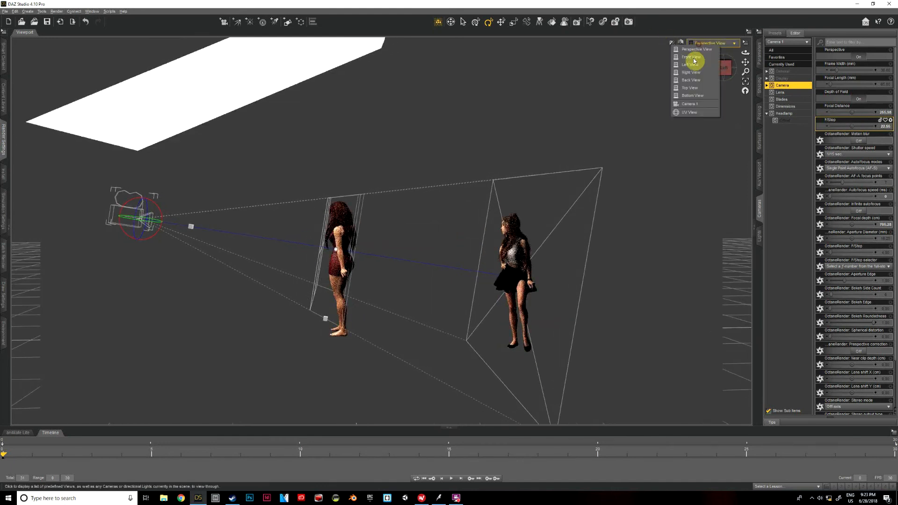
{"action": "left_click", "coordinate": [691, 103]}
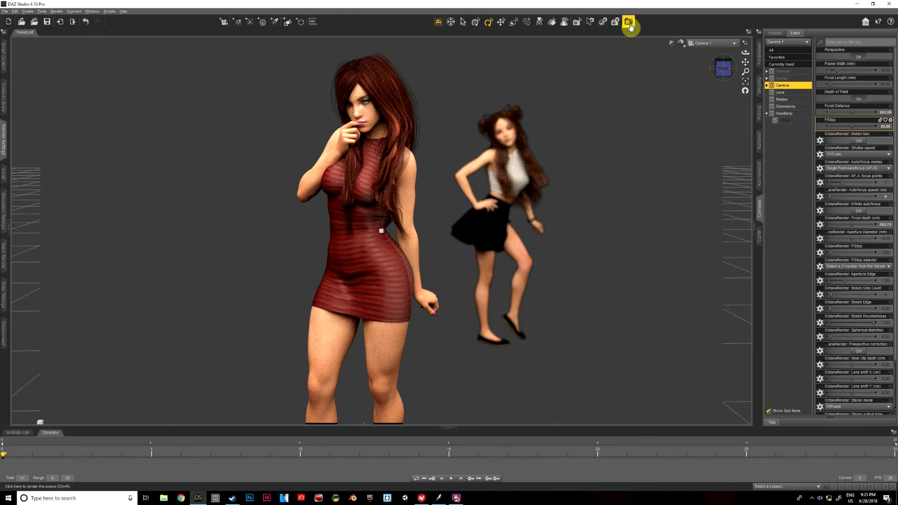
{"action": "mouse_move", "coordinate": [629, 23]}
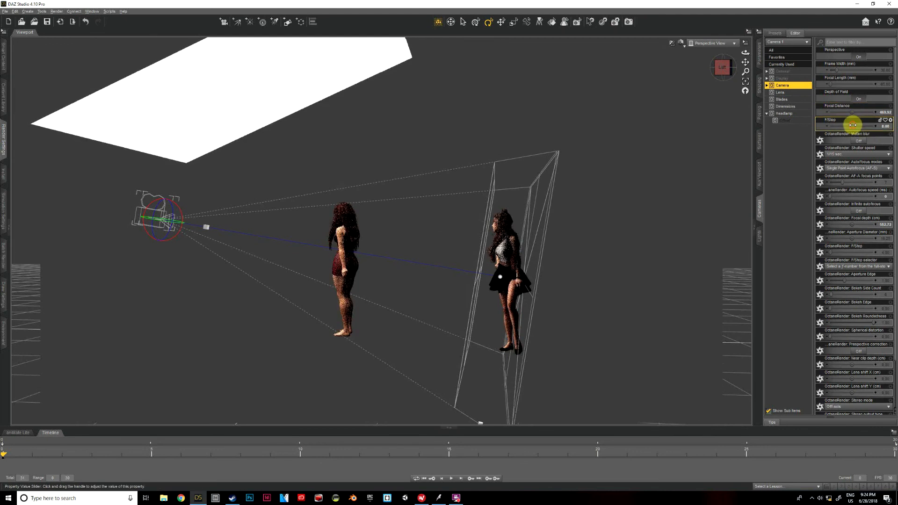
Step: Lower Camera 1's F/Stop to about 7.7 for stronger blur
{"action": "left_click_drag", "start_coordinate": [853, 124], "coordinate": [847, 124]}
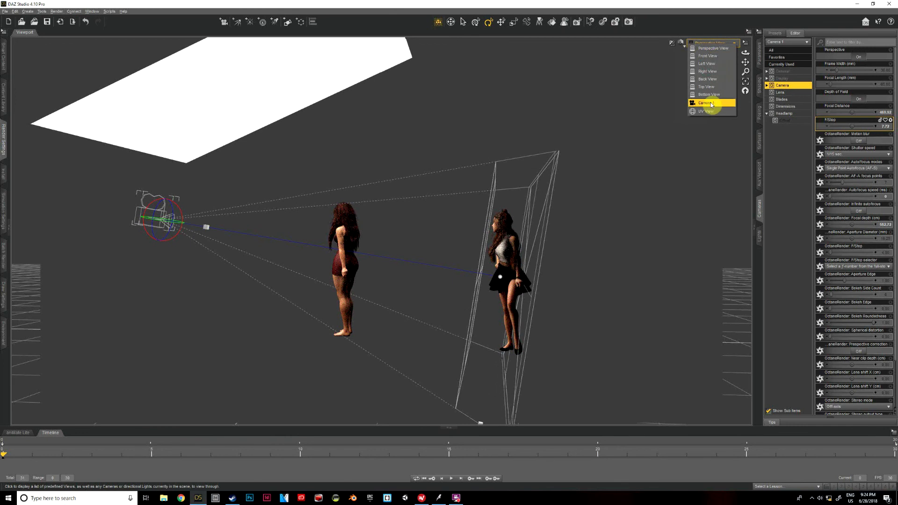
Step: Look through Camera 1 again and select the far figure in the viewport
{"action": "left_click", "coordinate": [704, 103]}
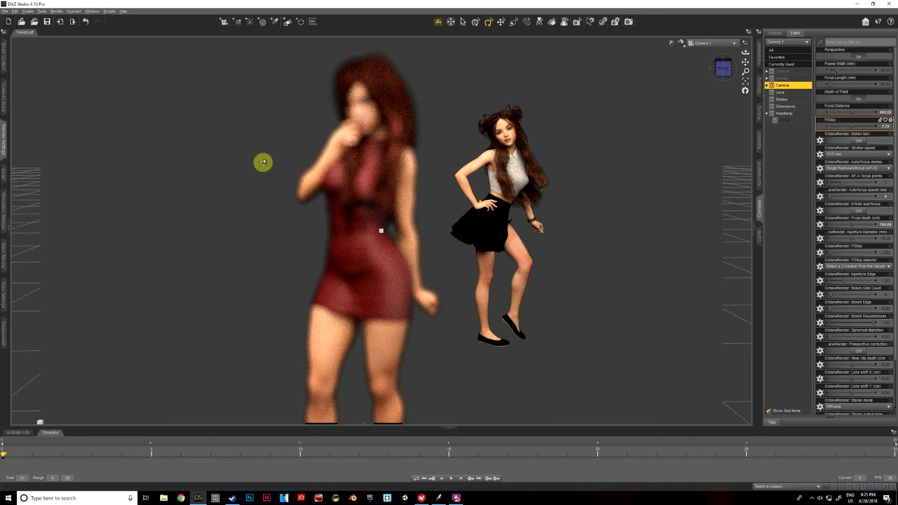
{"action": "mouse_move", "coordinate": [622, 222]}
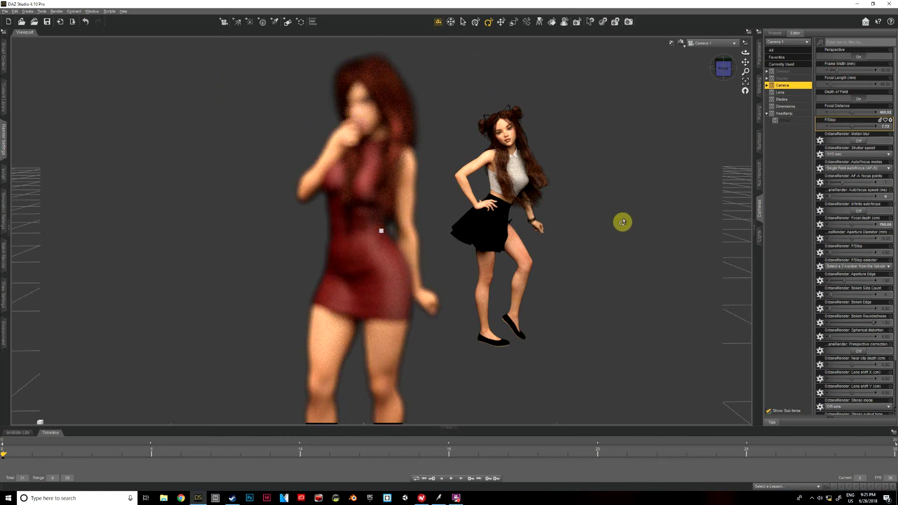
{"action": "left_click", "coordinate": [504, 146]}
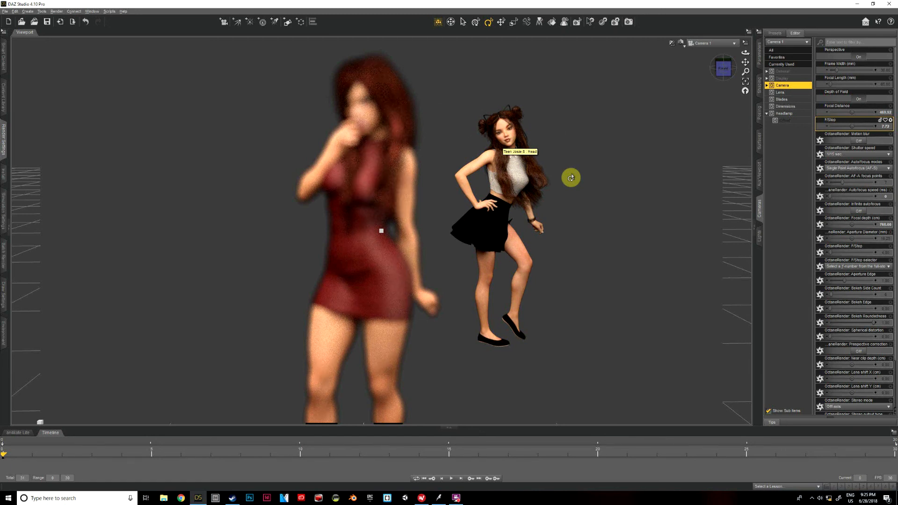
{"action": "left_click", "coordinate": [514, 188]}
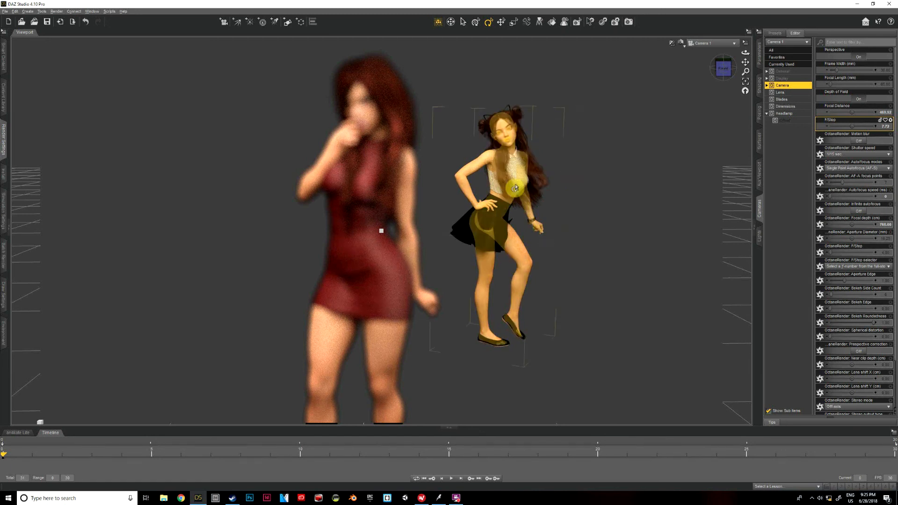